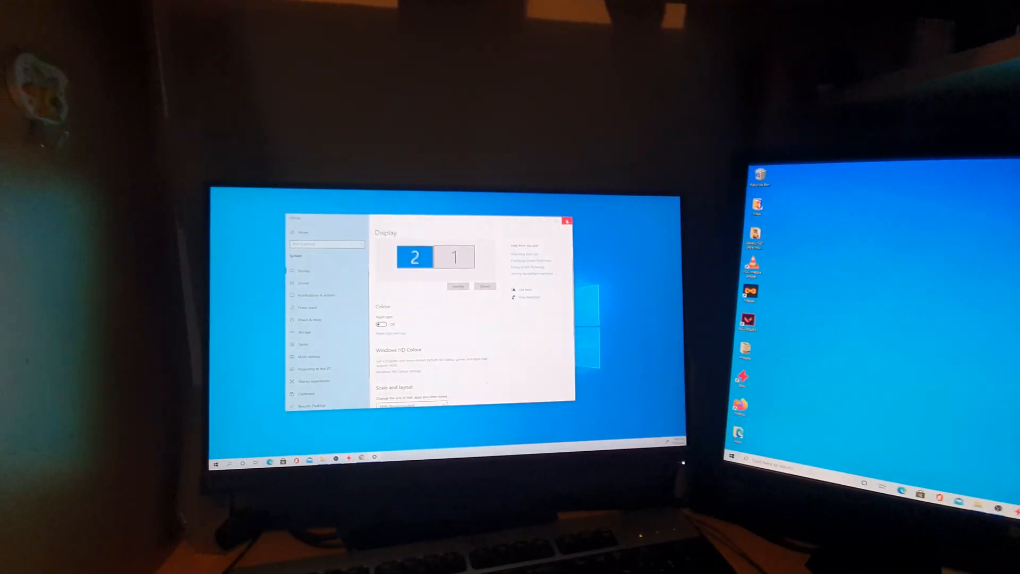
Step: Open Display settings from the desktop's right-click menu
{"action": "left_click", "coordinate": [565, 221]}
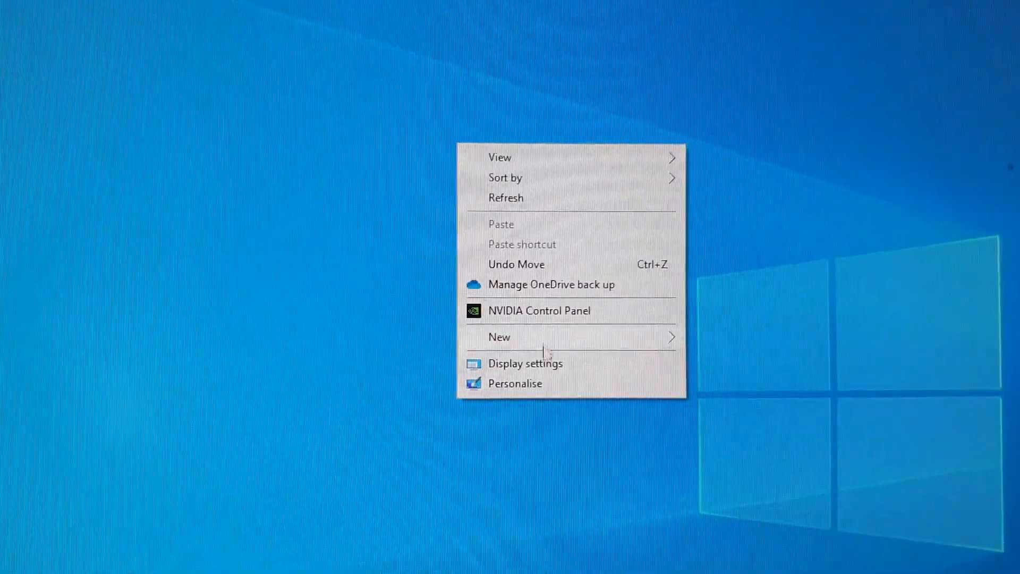
{"action": "left_click", "coordinate": [524, 363]}
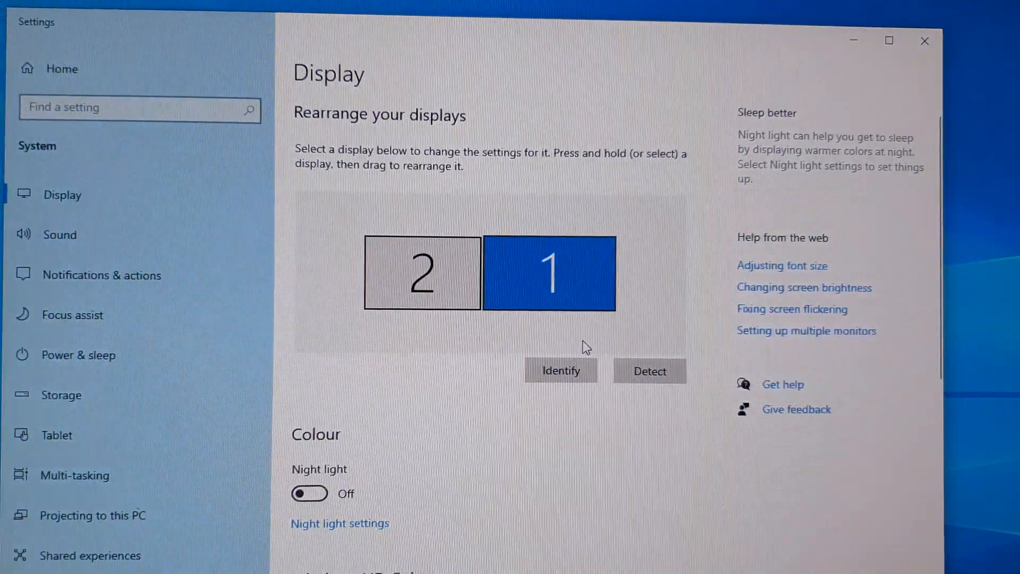
Step: Scroll down to the Rearrange your displays area to position display 1
{"action": "scroll", "scroll_direction": "down", "scroll_amount": 3}
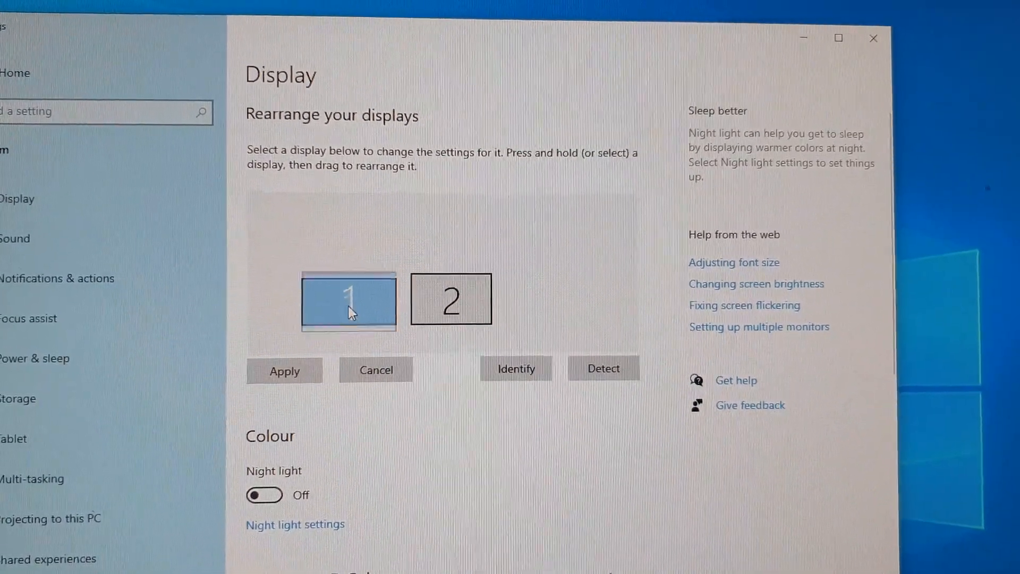
Step: Place display 1 left of display 2 and apply the arrangement
{"action": "left_click", "coordinate": [349, 301]}
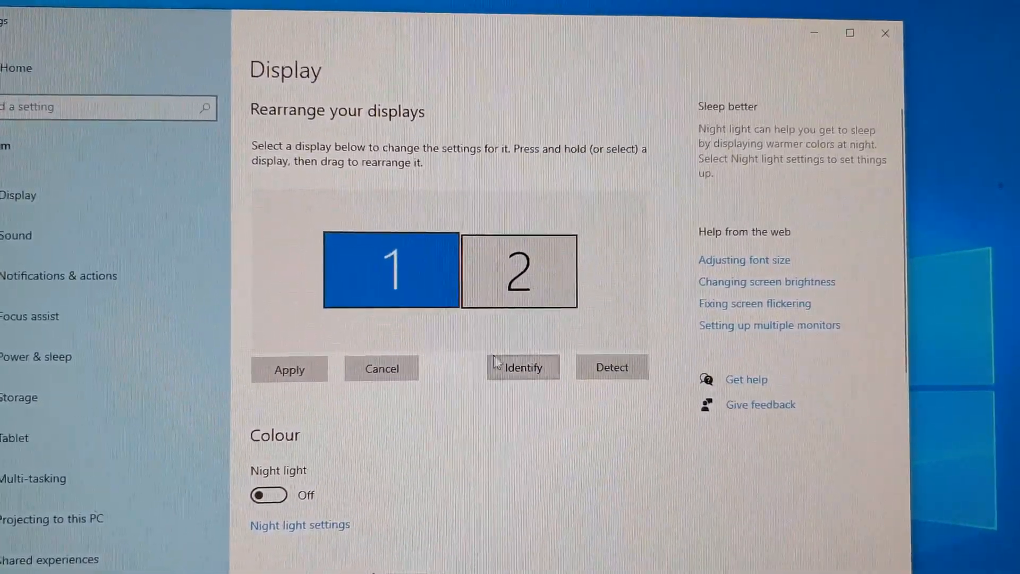
{"action": "left_click", "coordinate": [522, 368]}
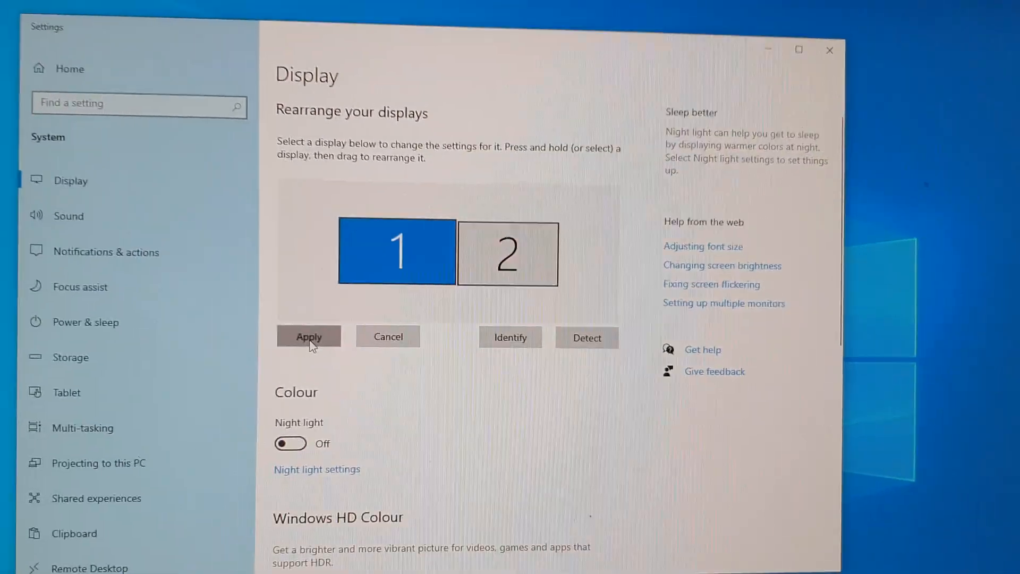
{"action": "left_click", "coordinate": [309, 337]}
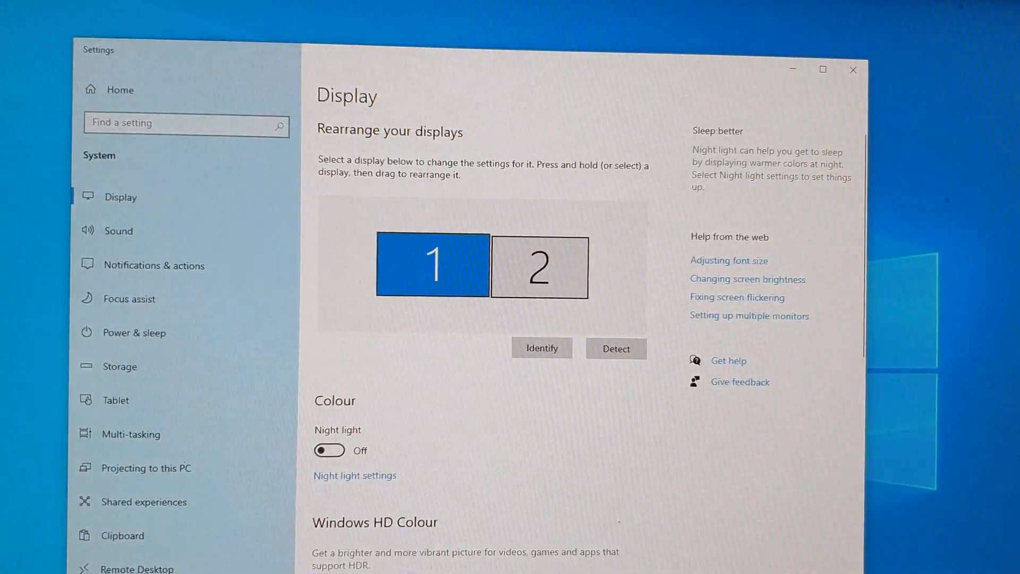